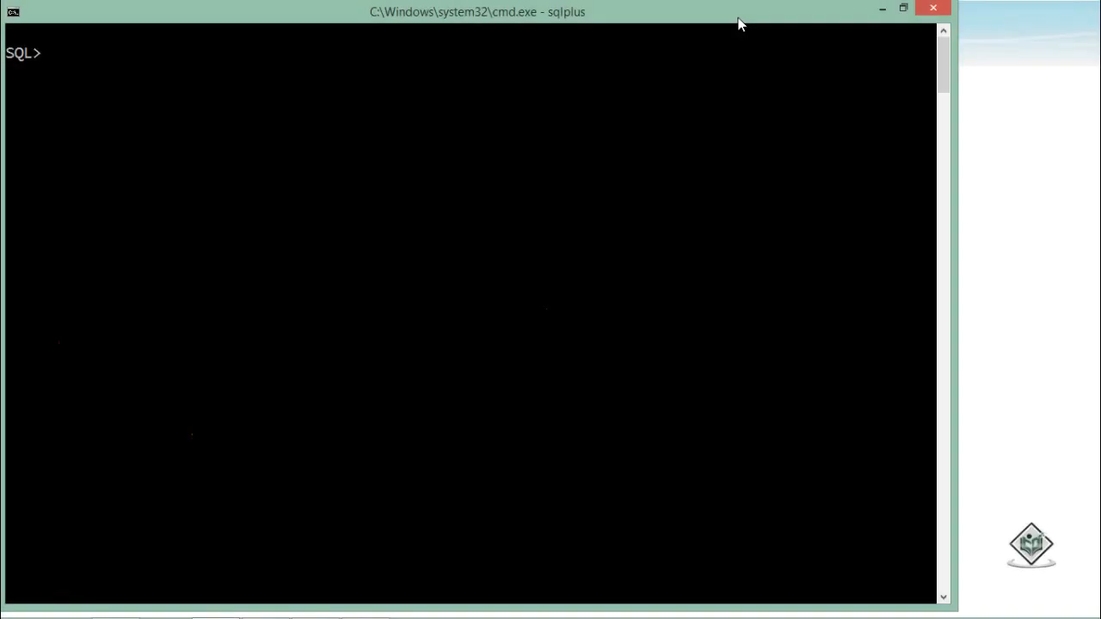
pyautogui.write('declare')
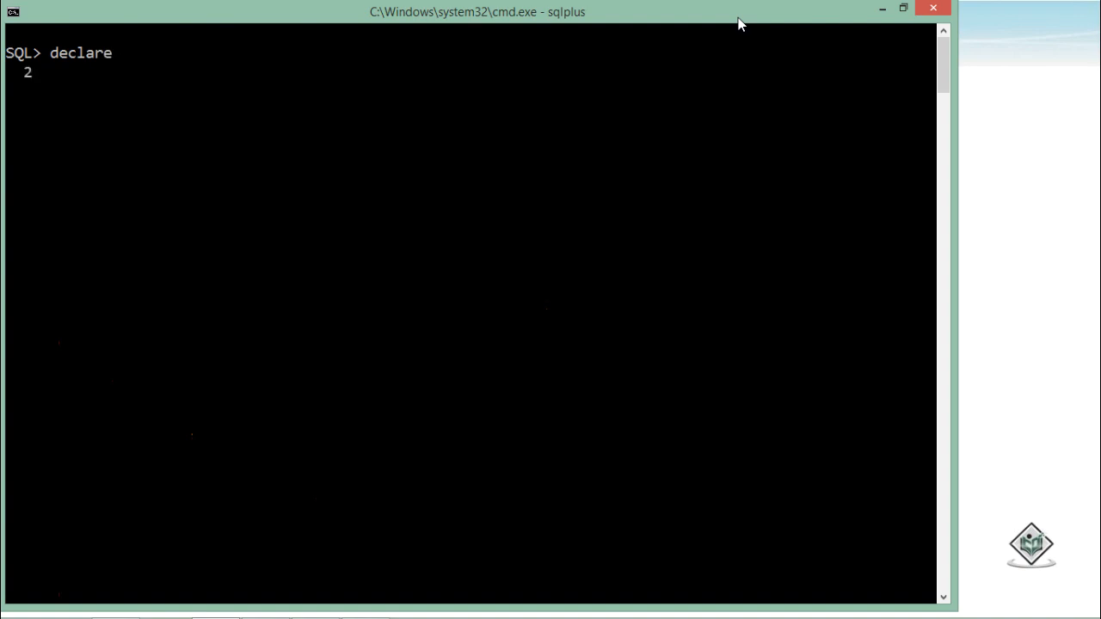
pyautogui.write('cnt')
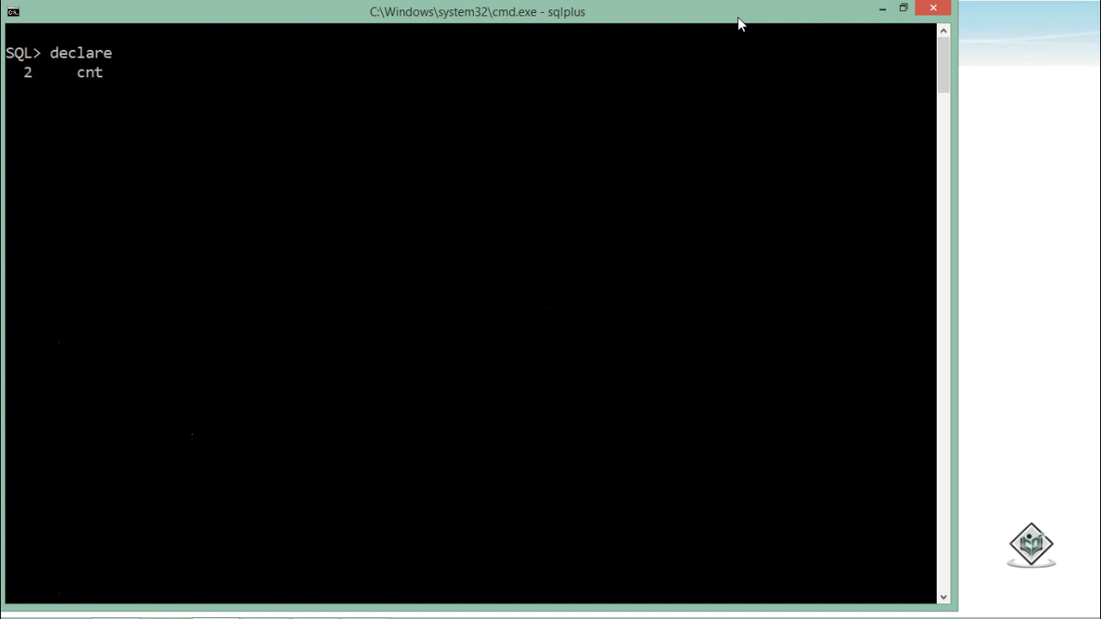
pyautogui.write('numer(')
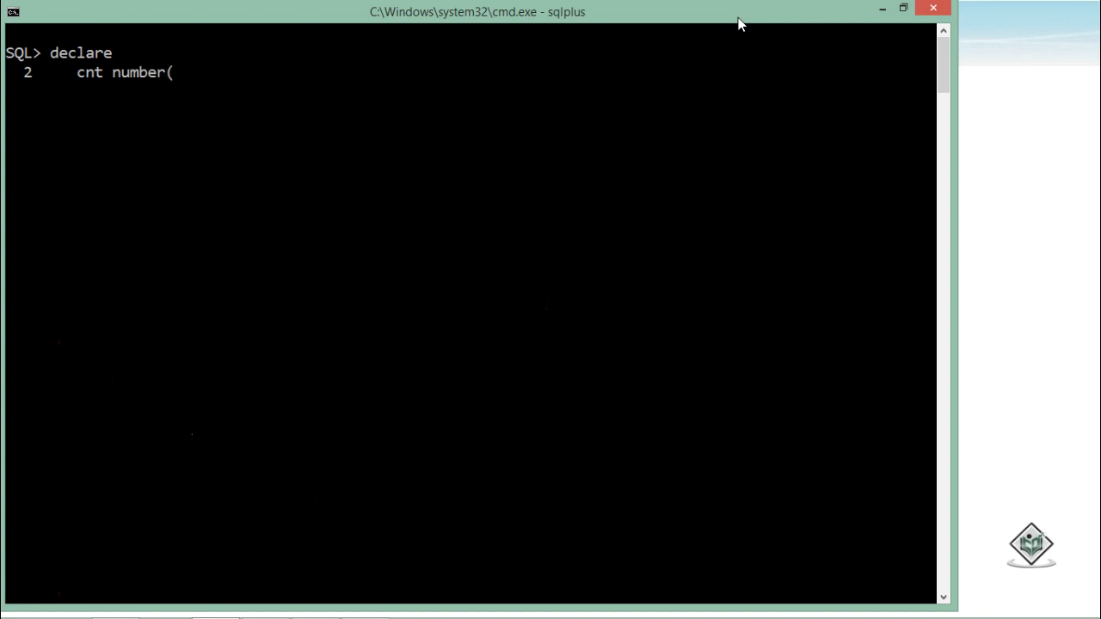
pyautogui.write('3)')
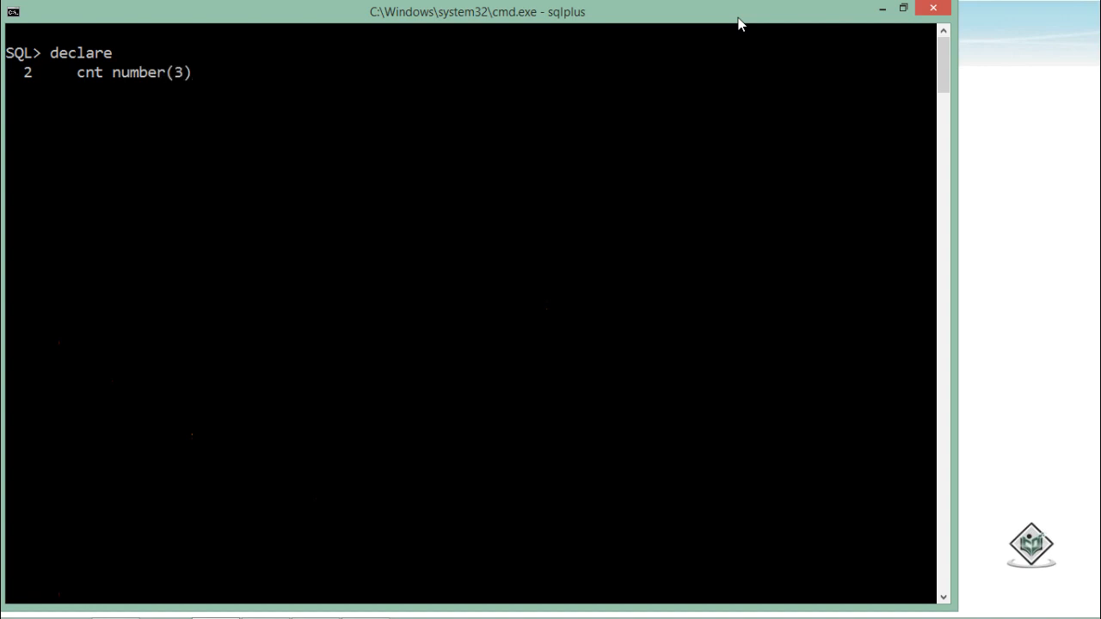
pyautogui.write(';')
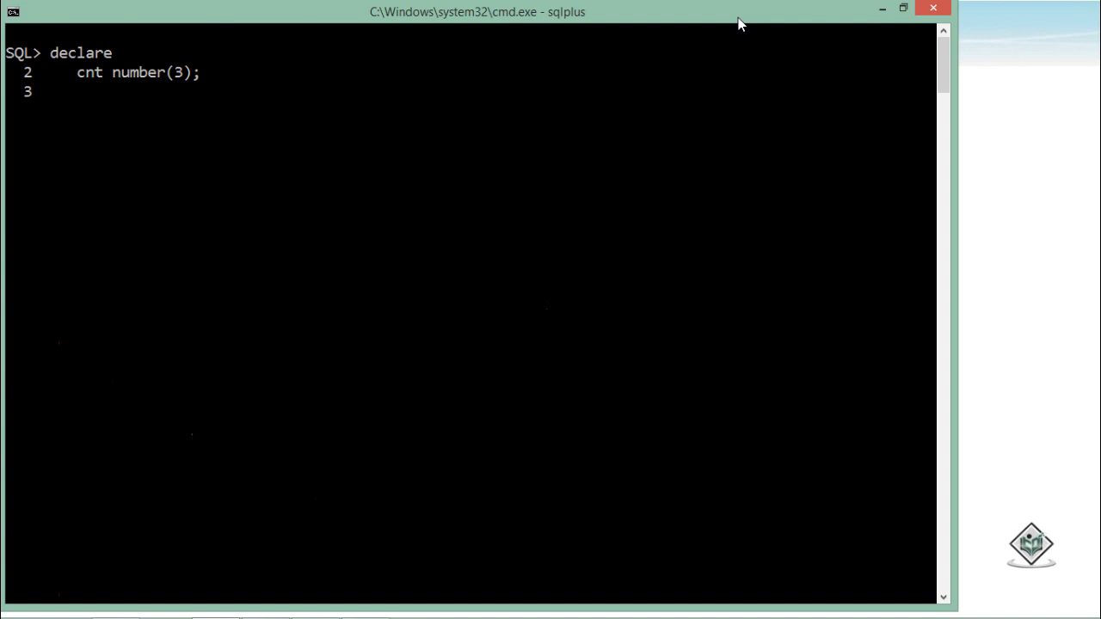
pyautogui.write('begin')
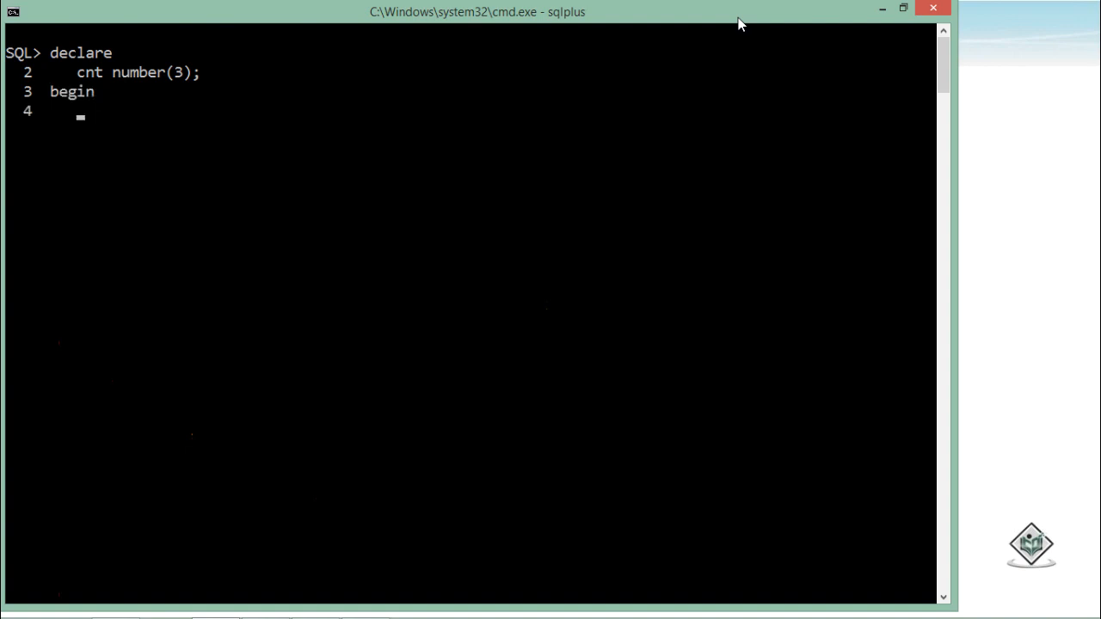
pyautogui.write('update')
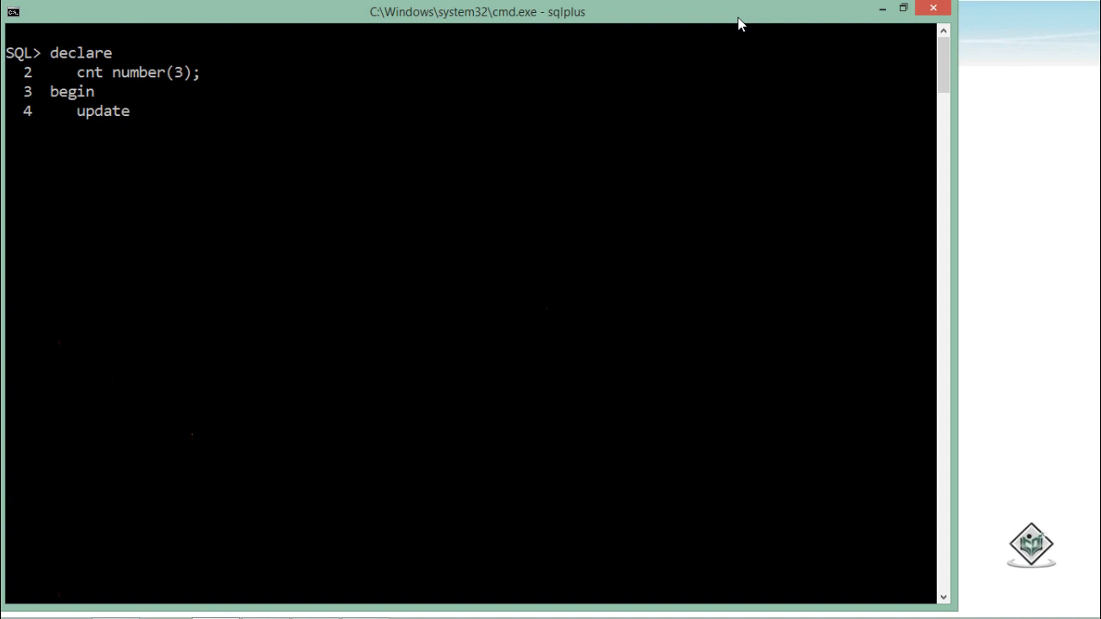
pyautogui.write('Employees')
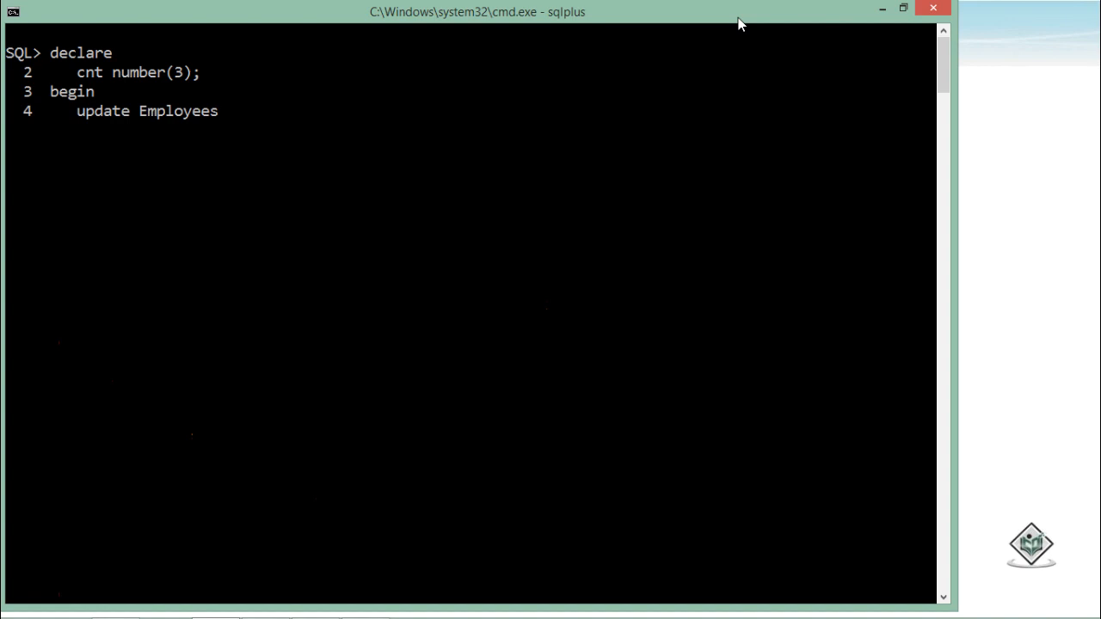
pyautogui.write('set salary')
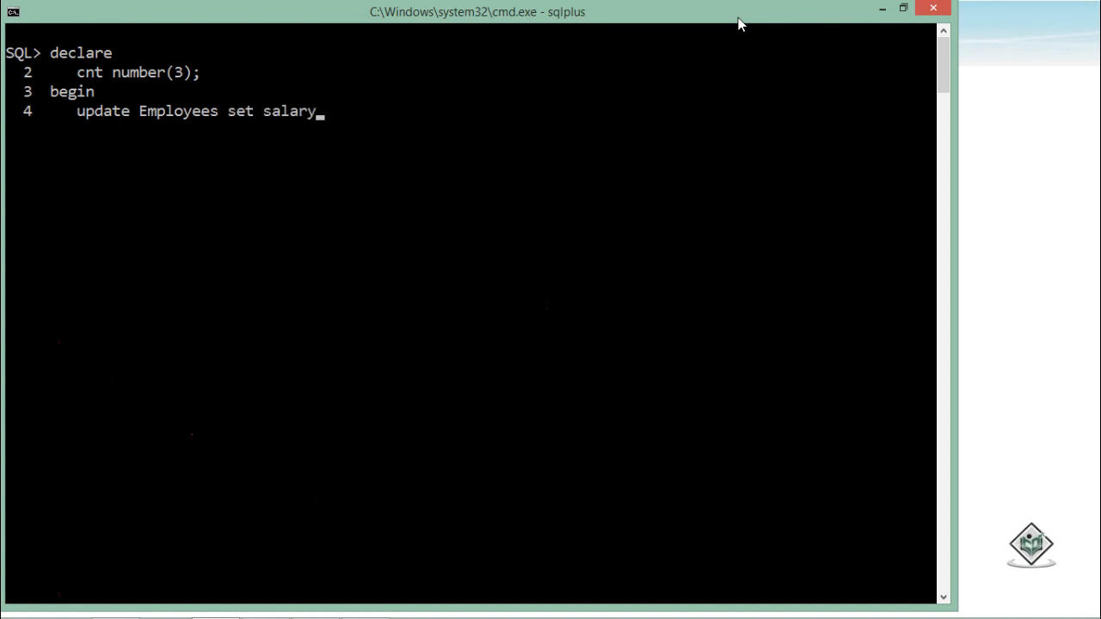
pyautogui.write('= salry + 2')
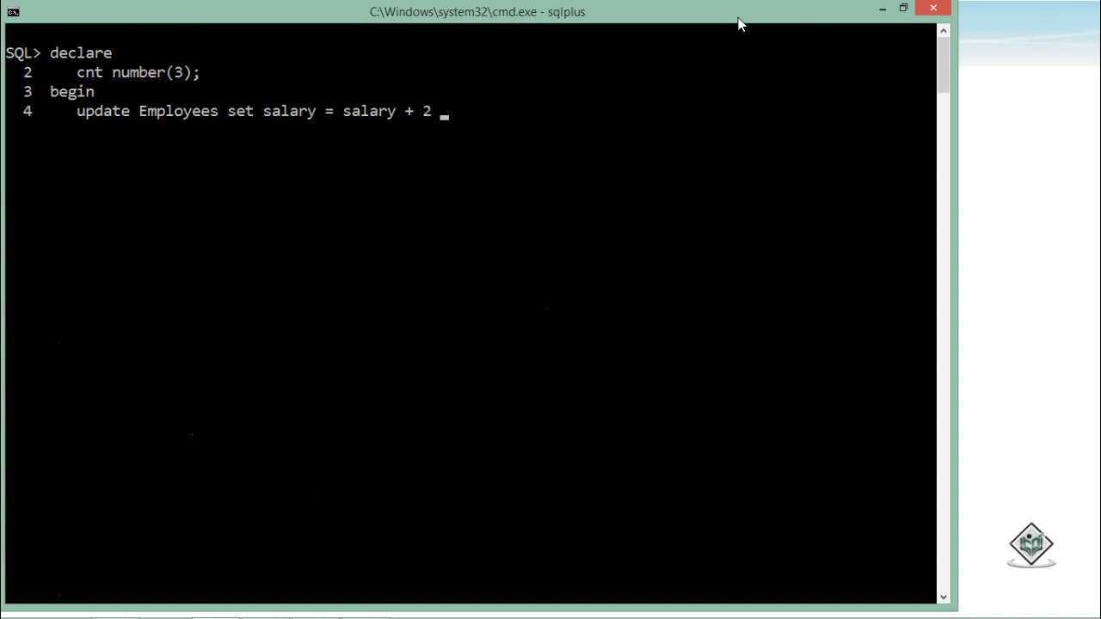
pyautogui.write('where de')
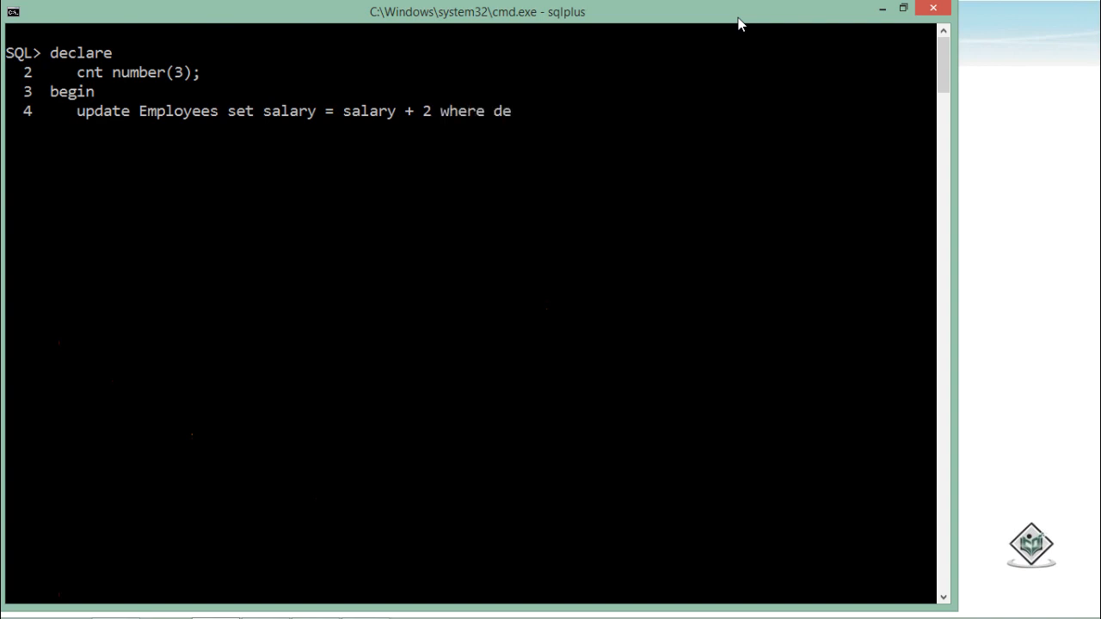
pyautogui.write('partment')
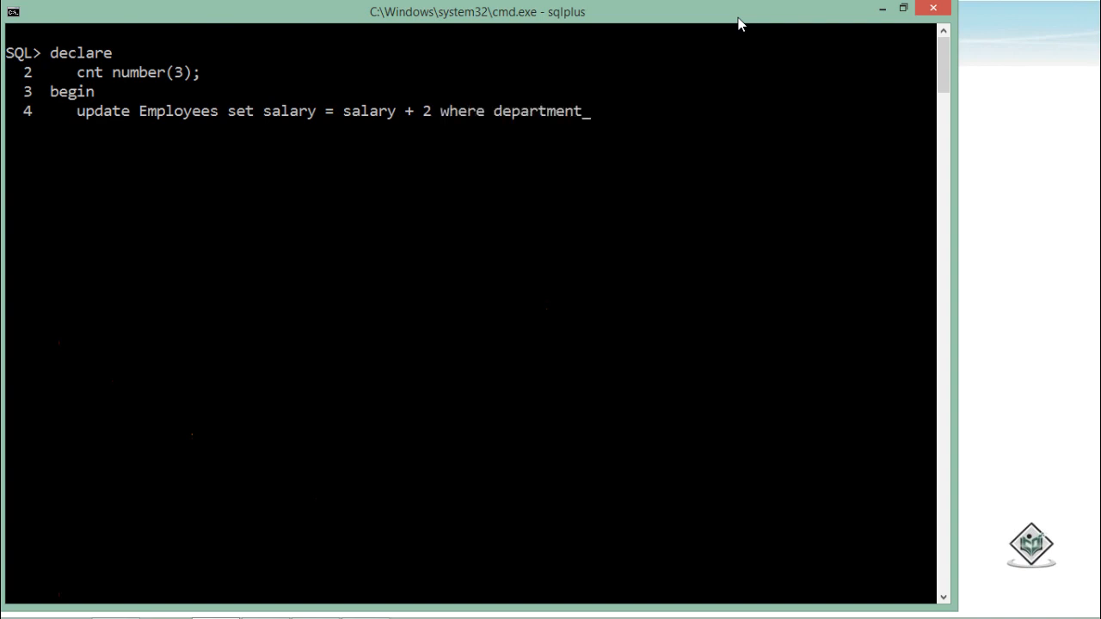
pyautogui.write('id = 20')
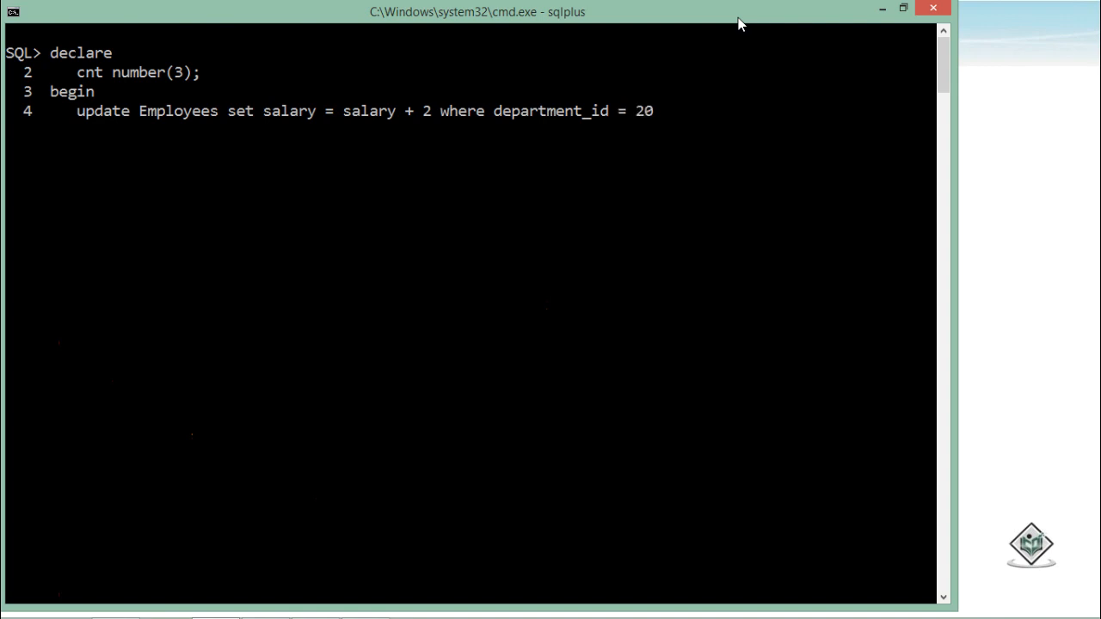
pyautogui.write(';')
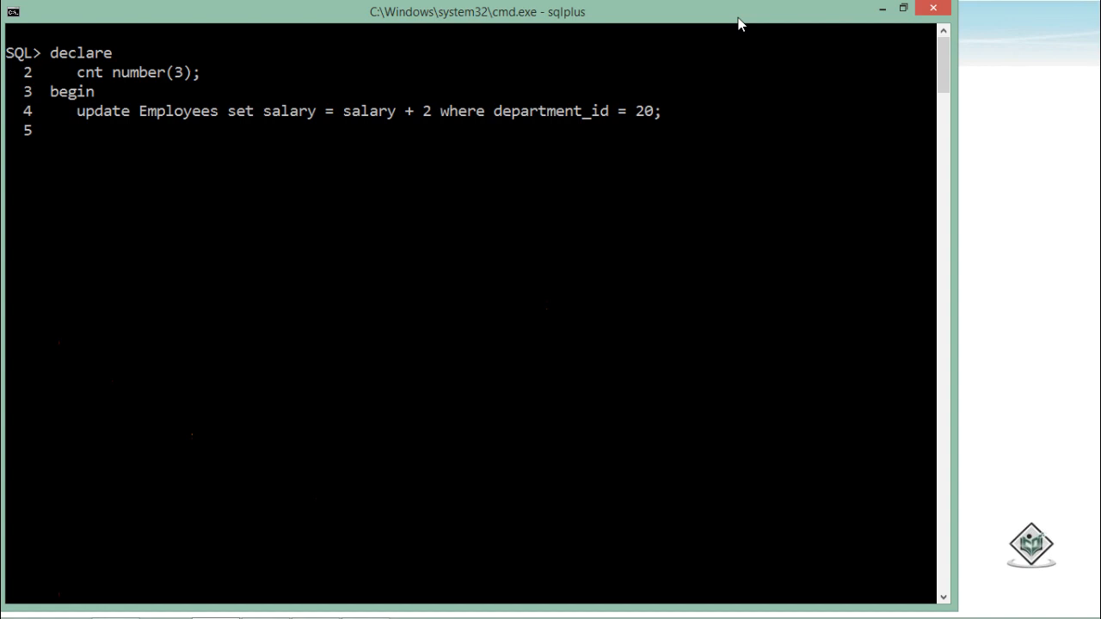
pyautogui.write('cnt')
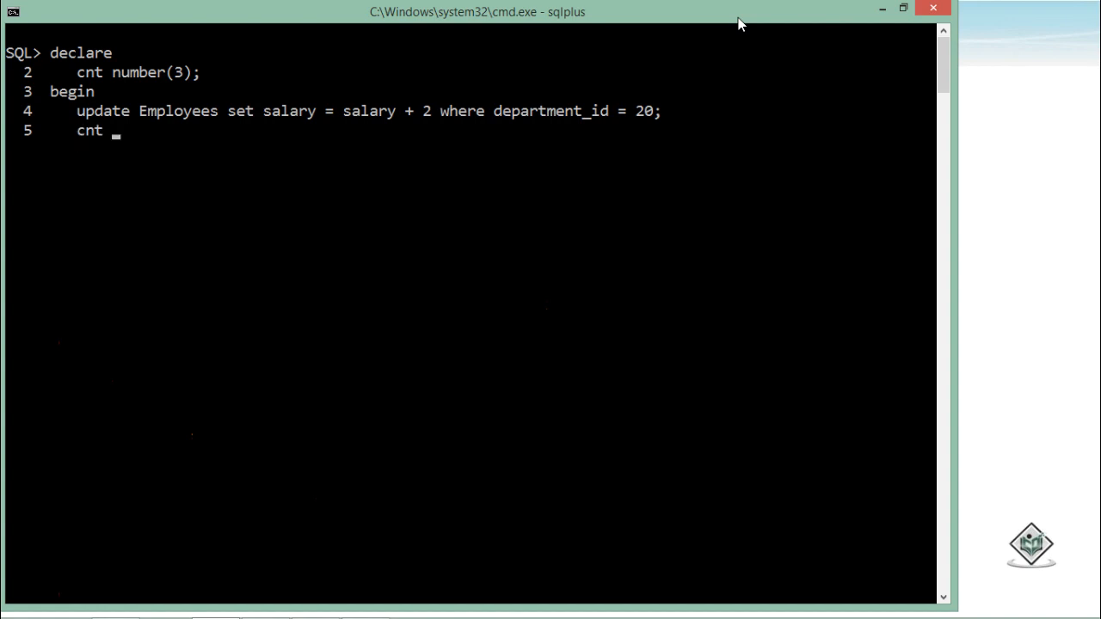
pyautogui.write(':= SQL')
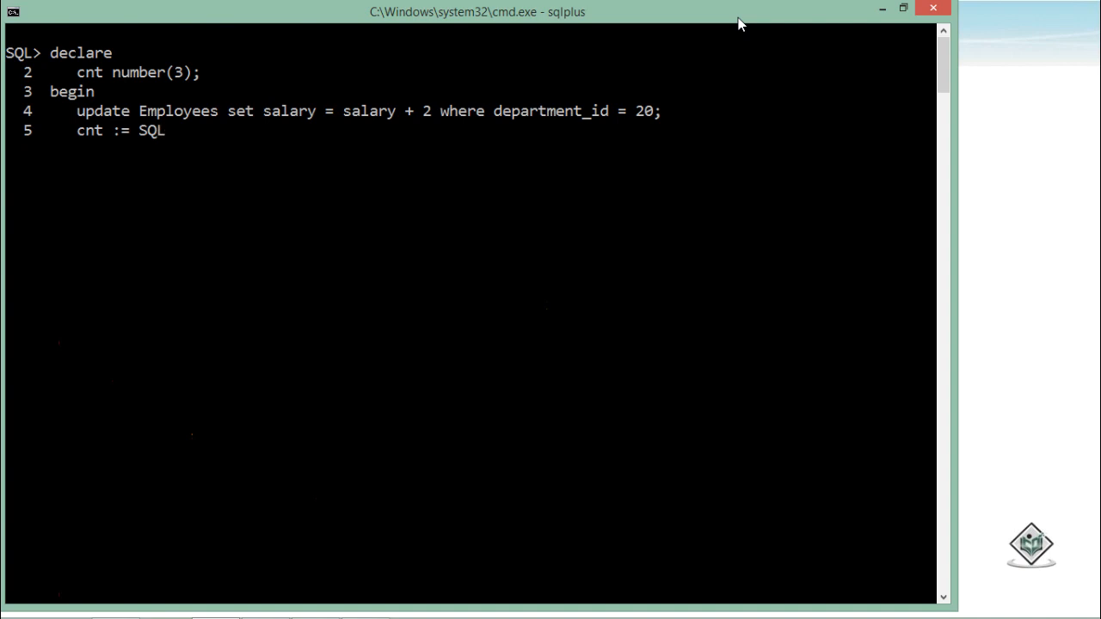
pyautogui.write('%')
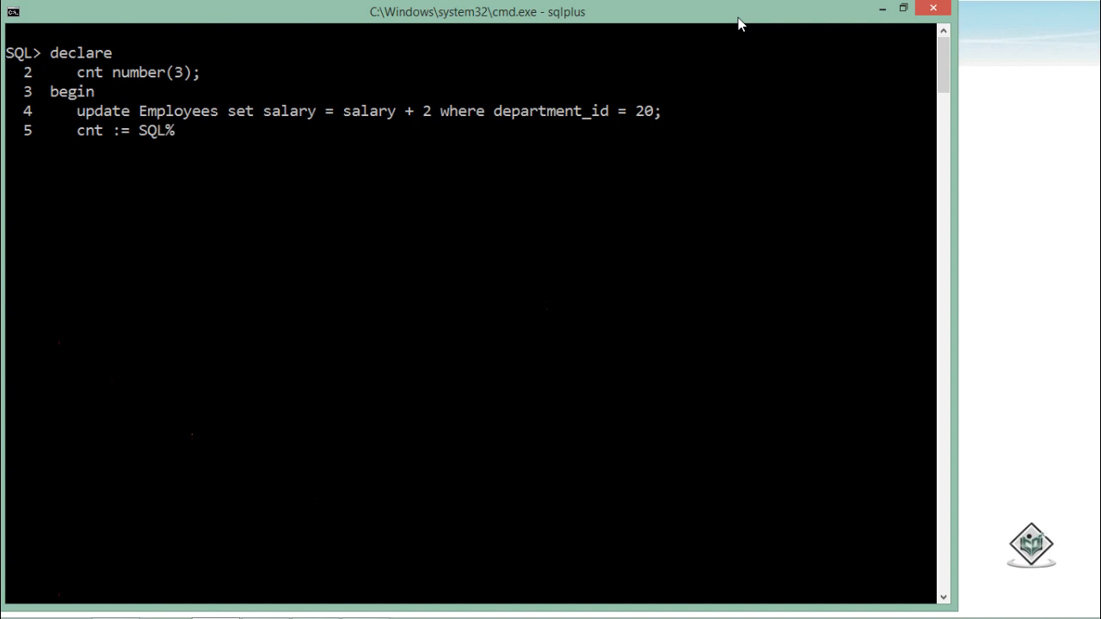
pyautogui.write('RowC')
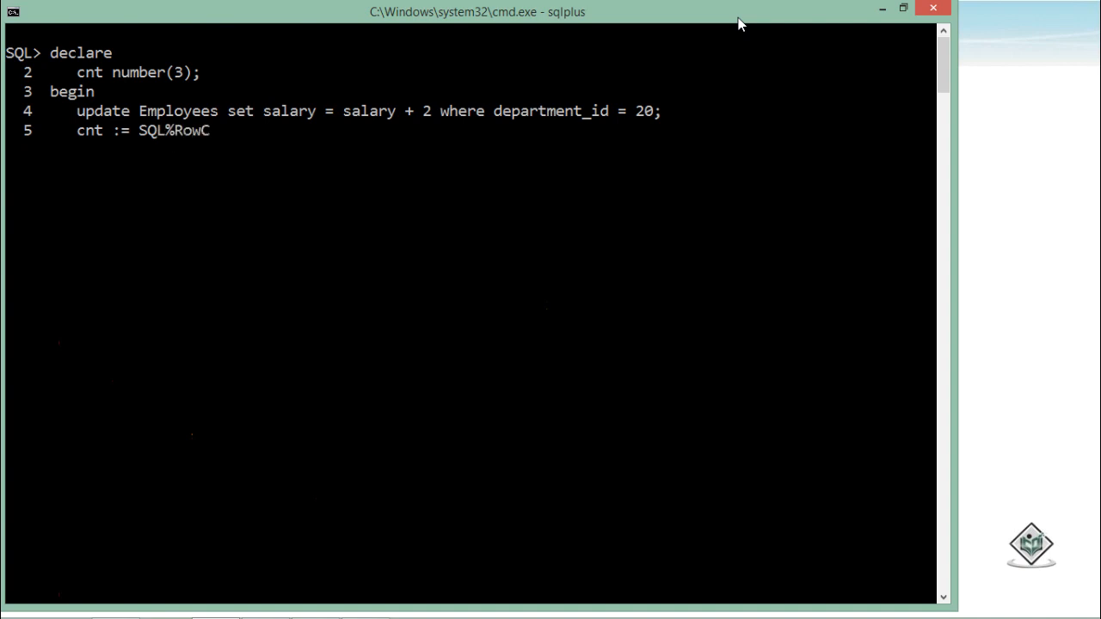
pyautogui.write('ount')
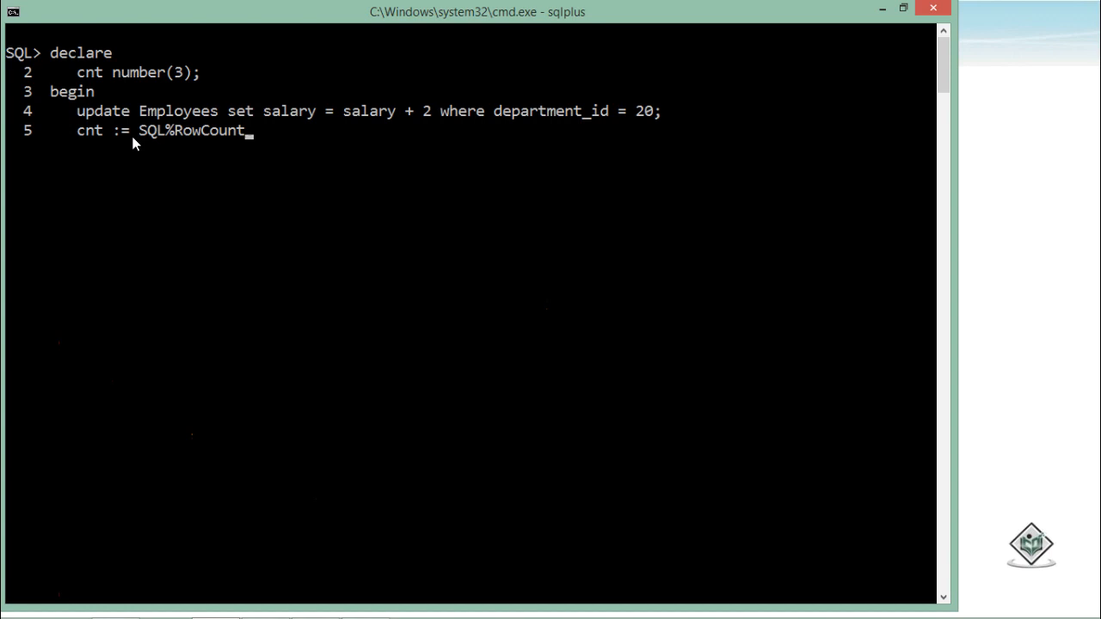
pyautogui.write(';')
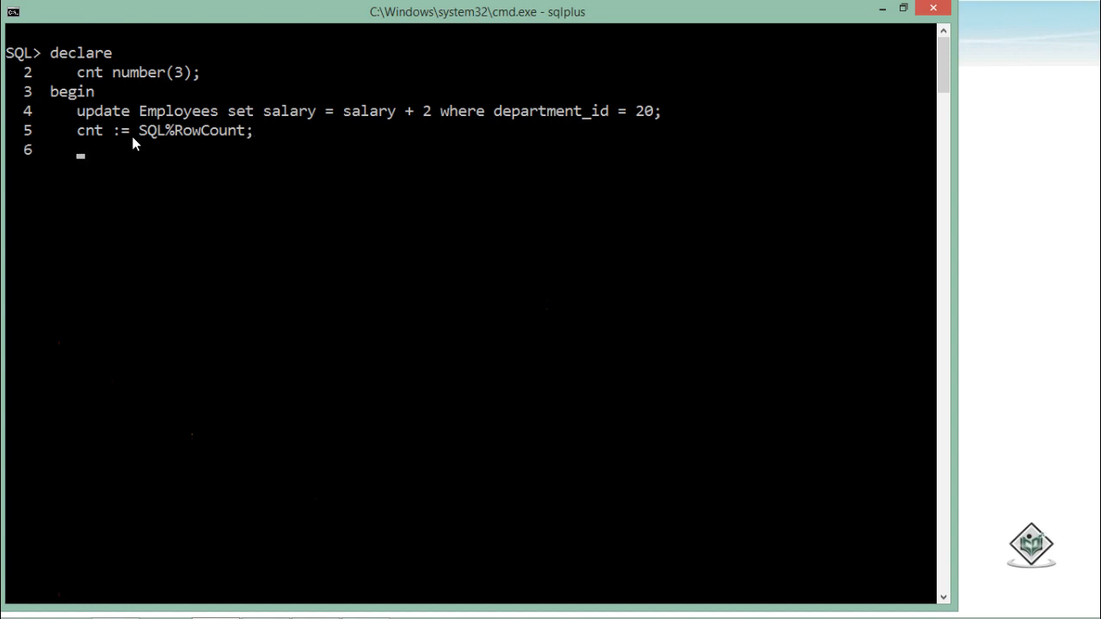
pyautogui.write('dbms_o')
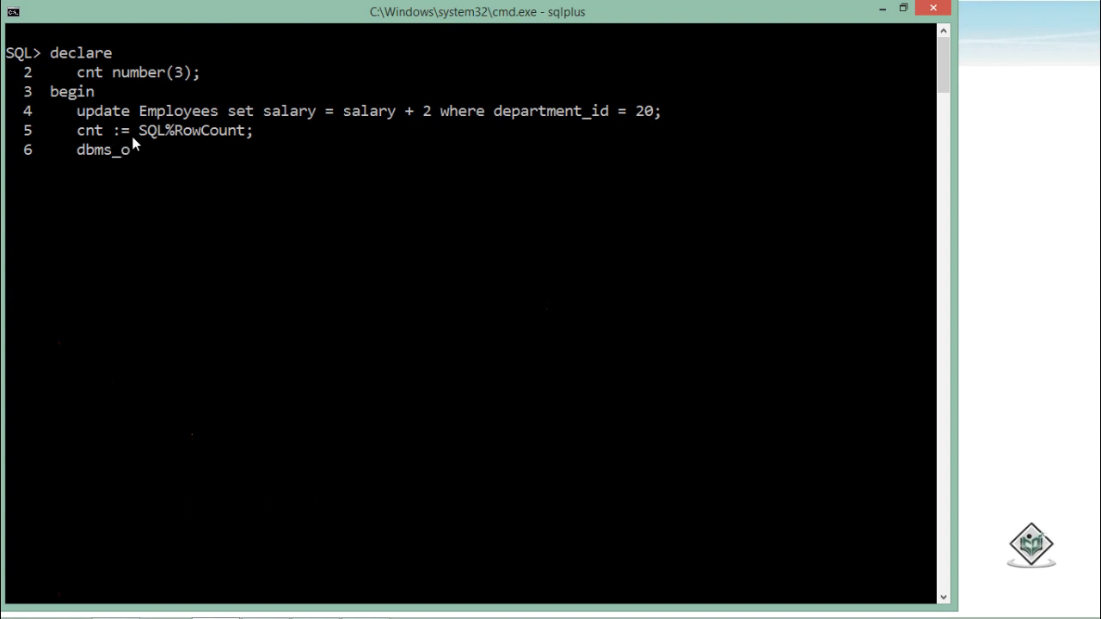
pyautogui.write('utput.put_')
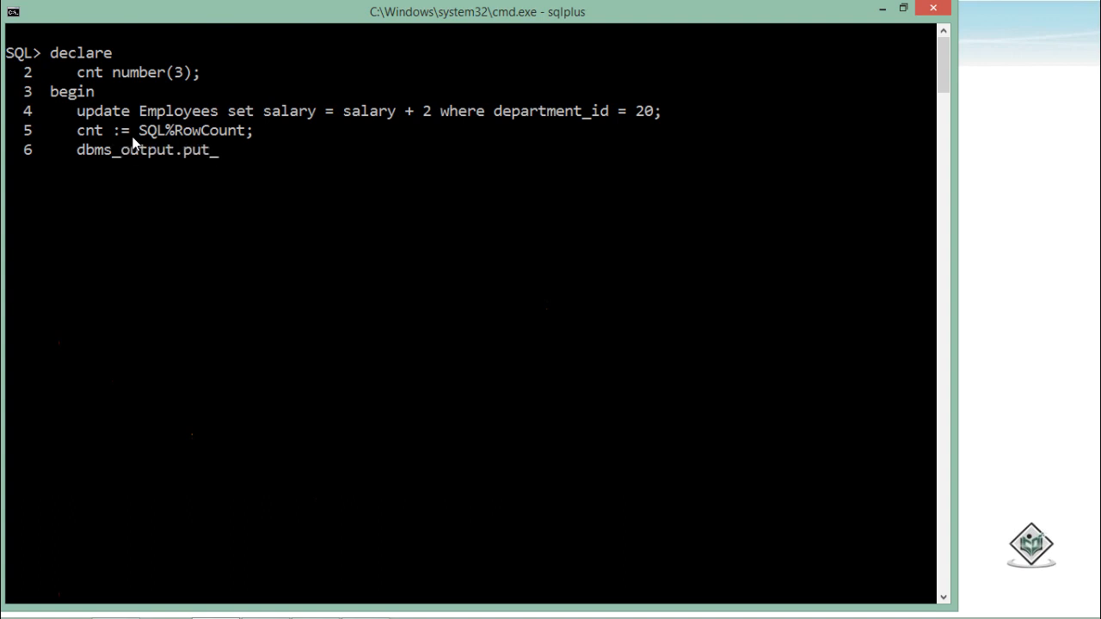
pyautogui.write("line('')")
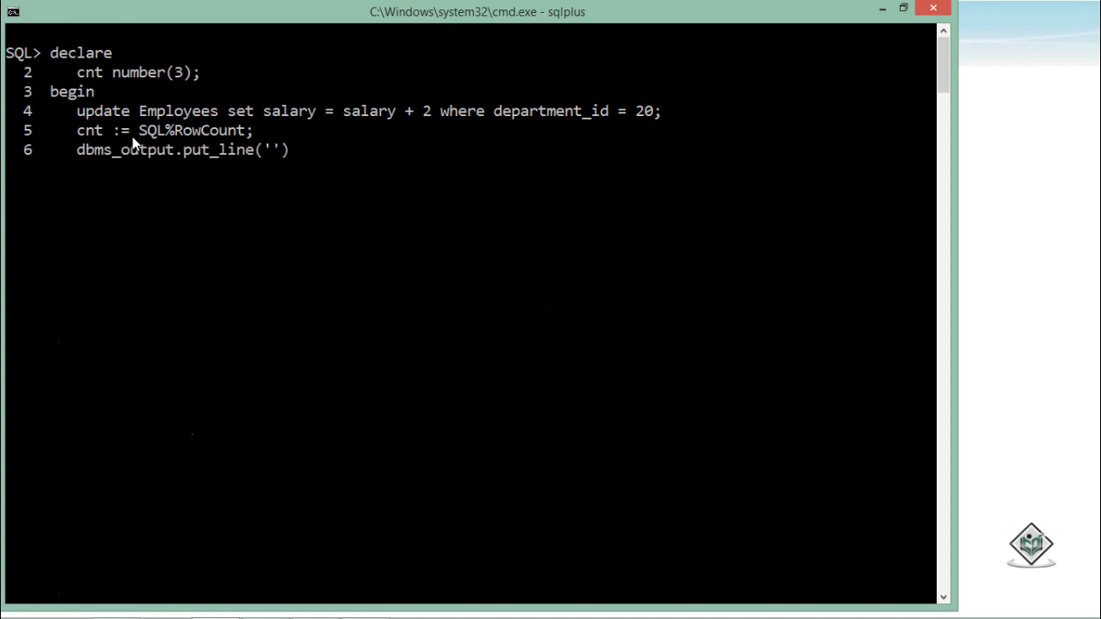
pyautogui.write('cnt')
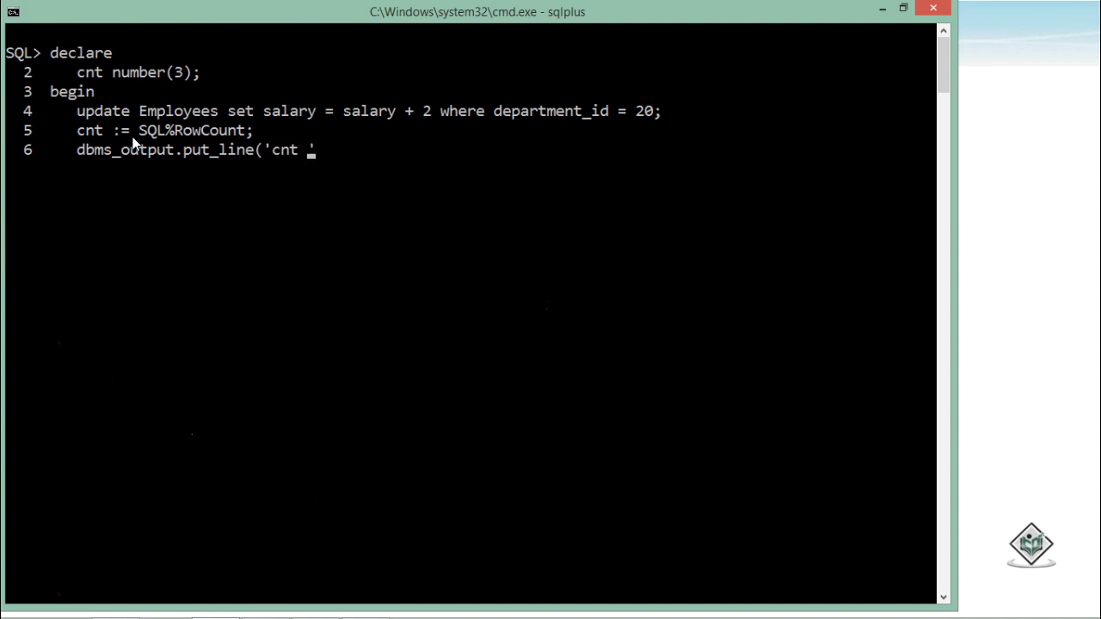
pyautogui.write("cnt || ' )")
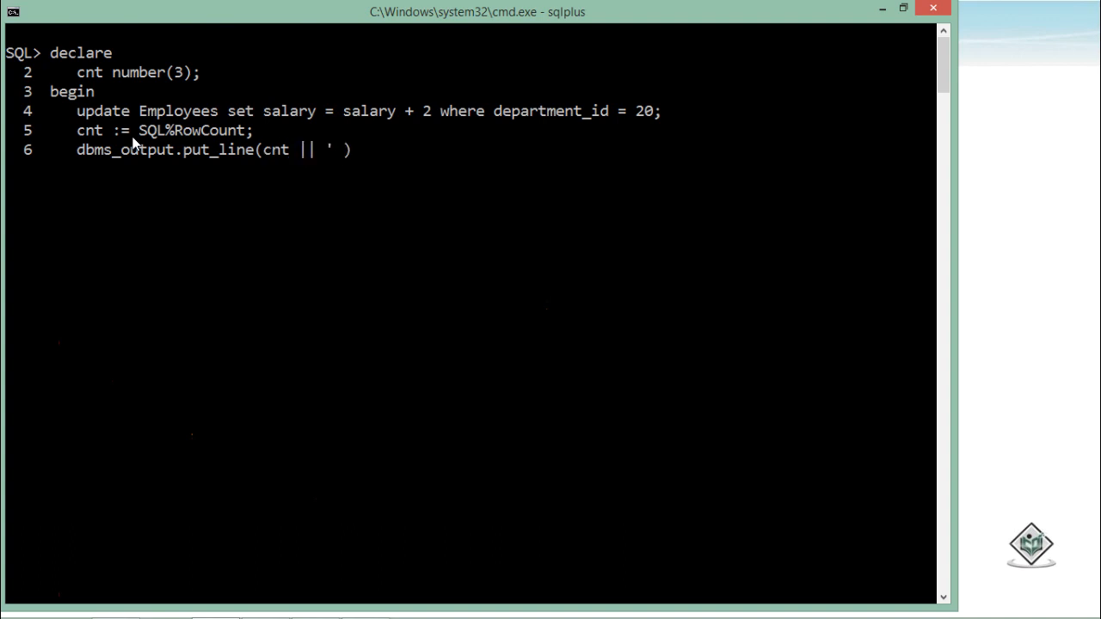
pyautogui.write('rows updated')
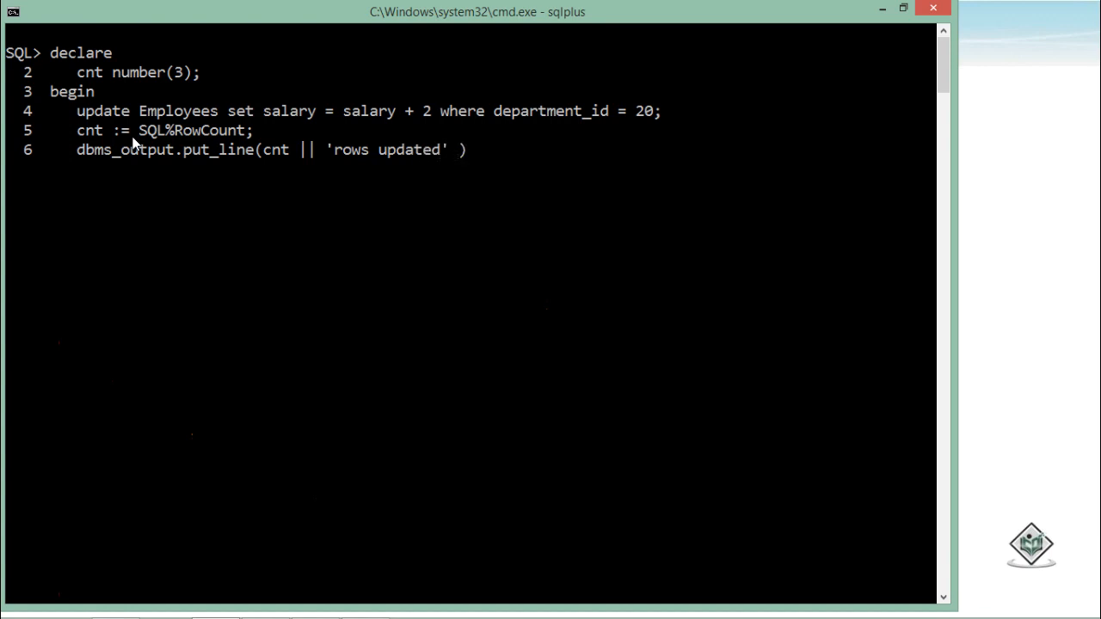
pyautogui.write(';')
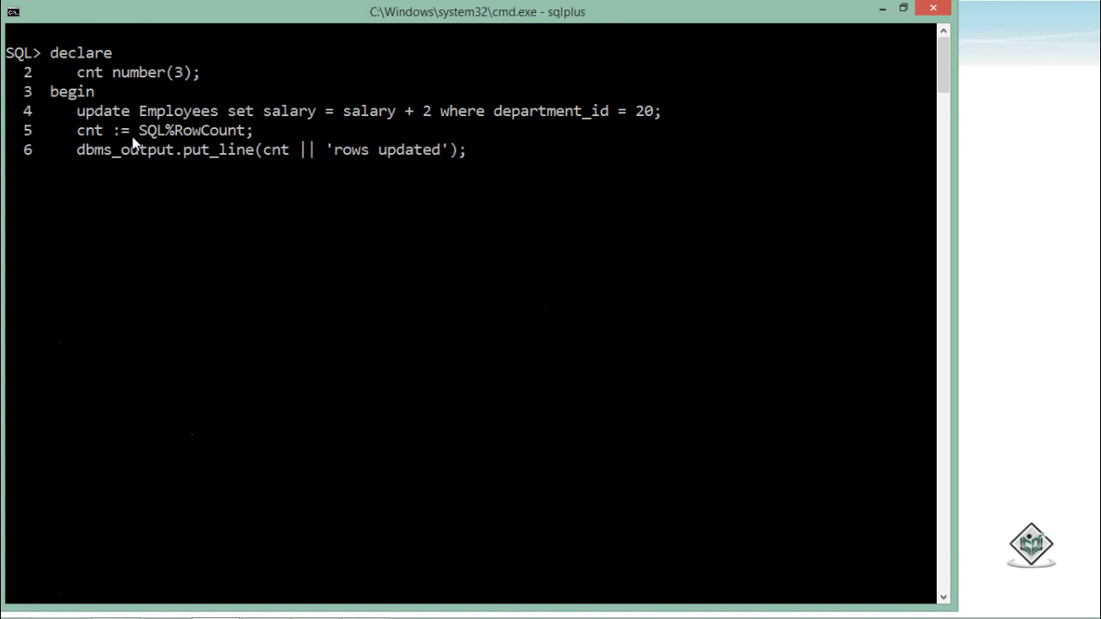
pyautogui.write('end;')
pyautogui.write('/')
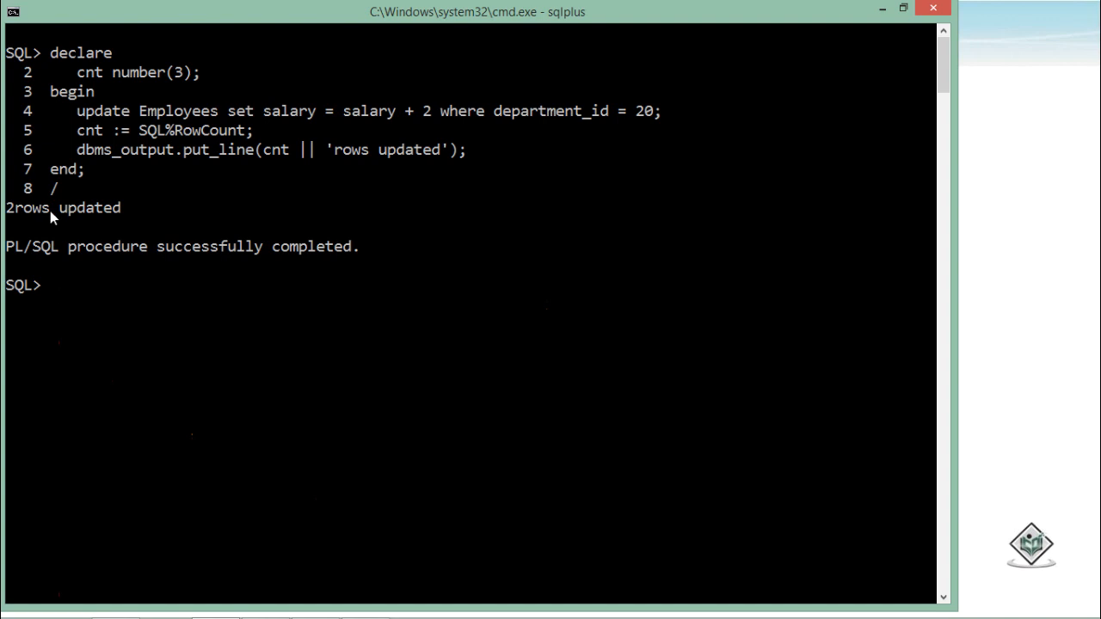
pyautogui.write('select count(')
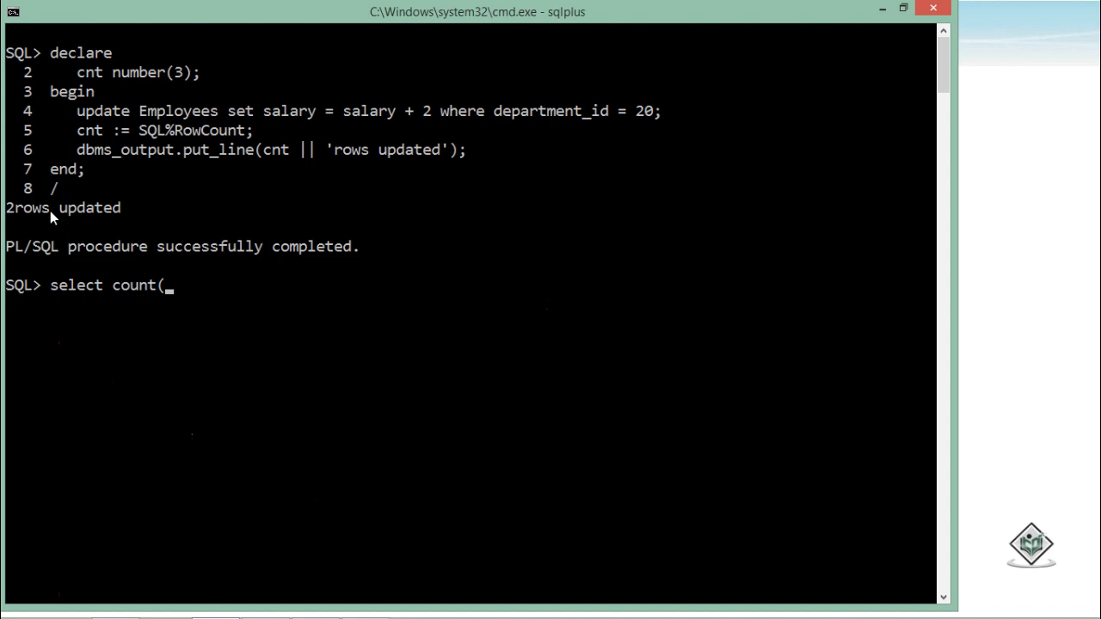
pyautogui.write('*) from')
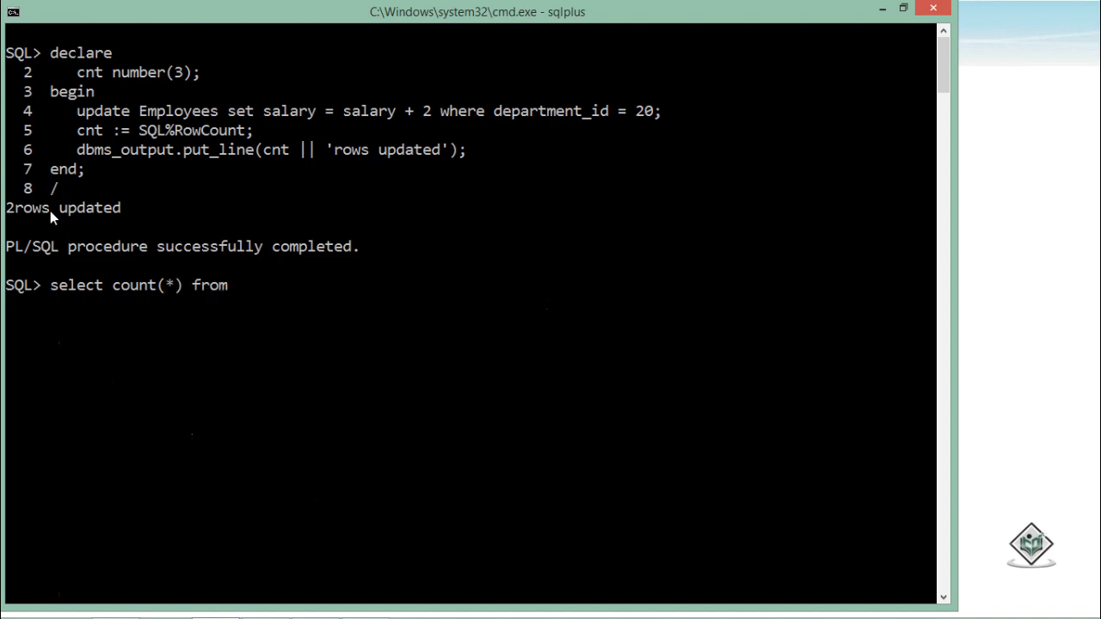
pyautogui.write('employees')
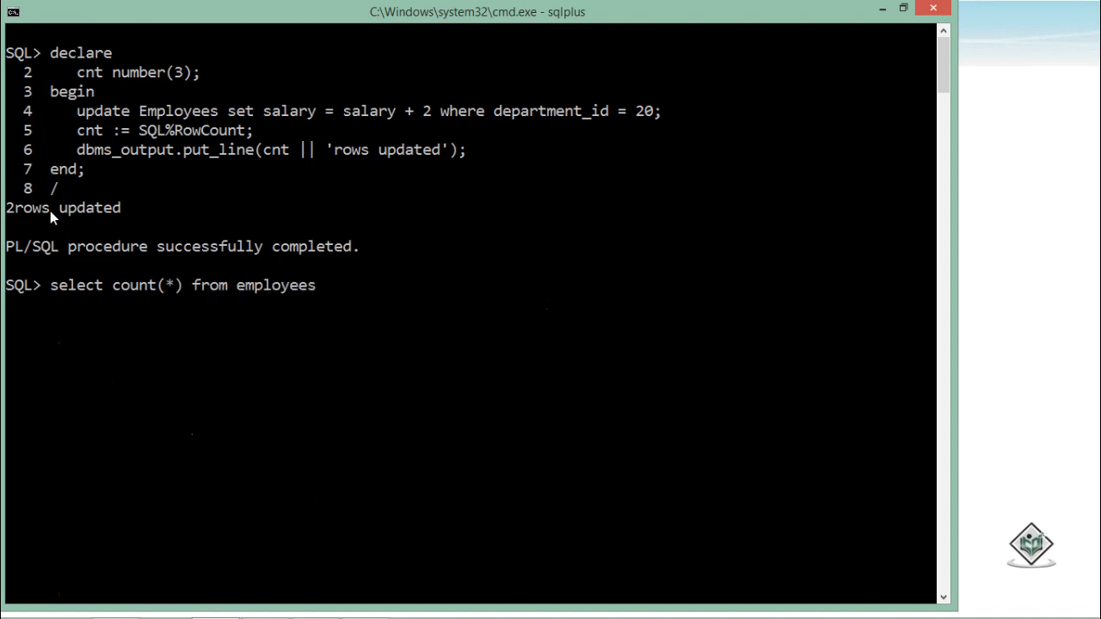
pyautogui.write('where')
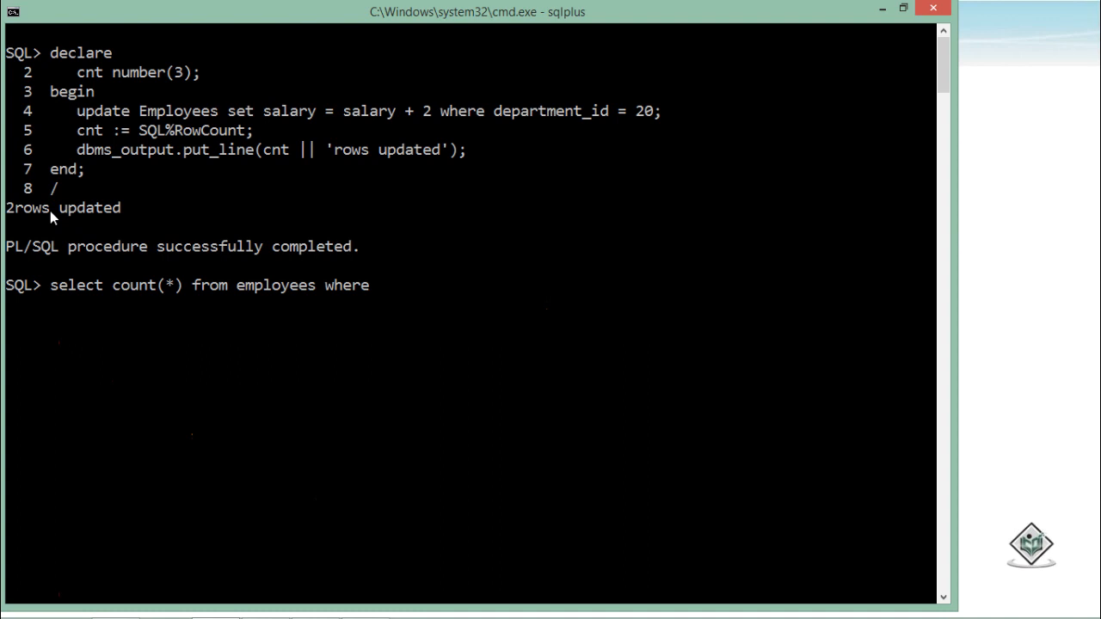
pyautogui.write('Department')
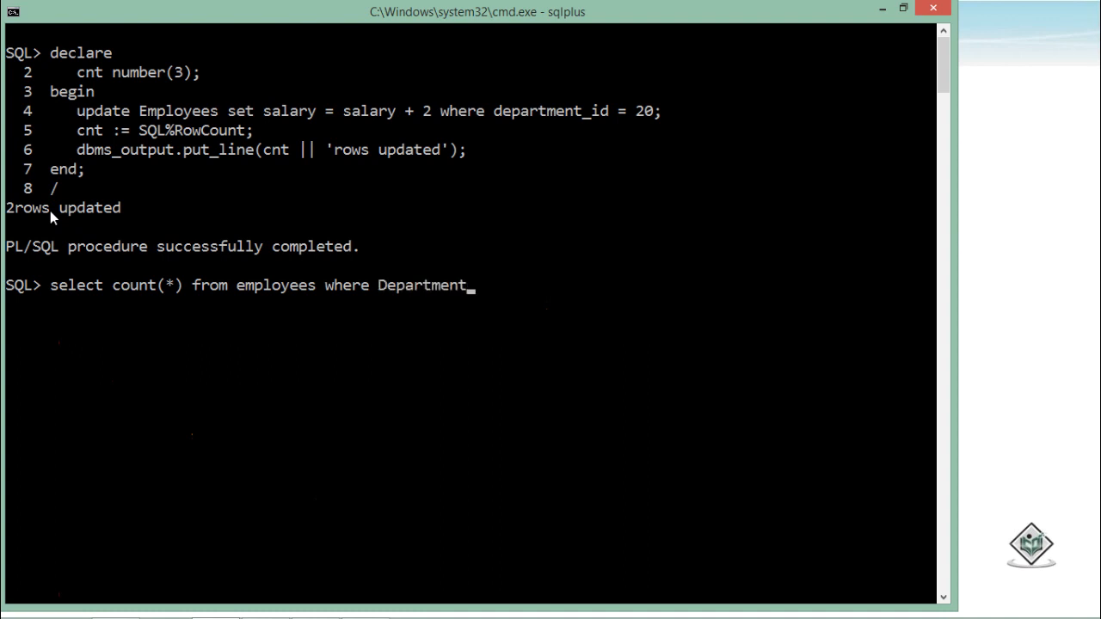
pyautogui.write('_Id =')
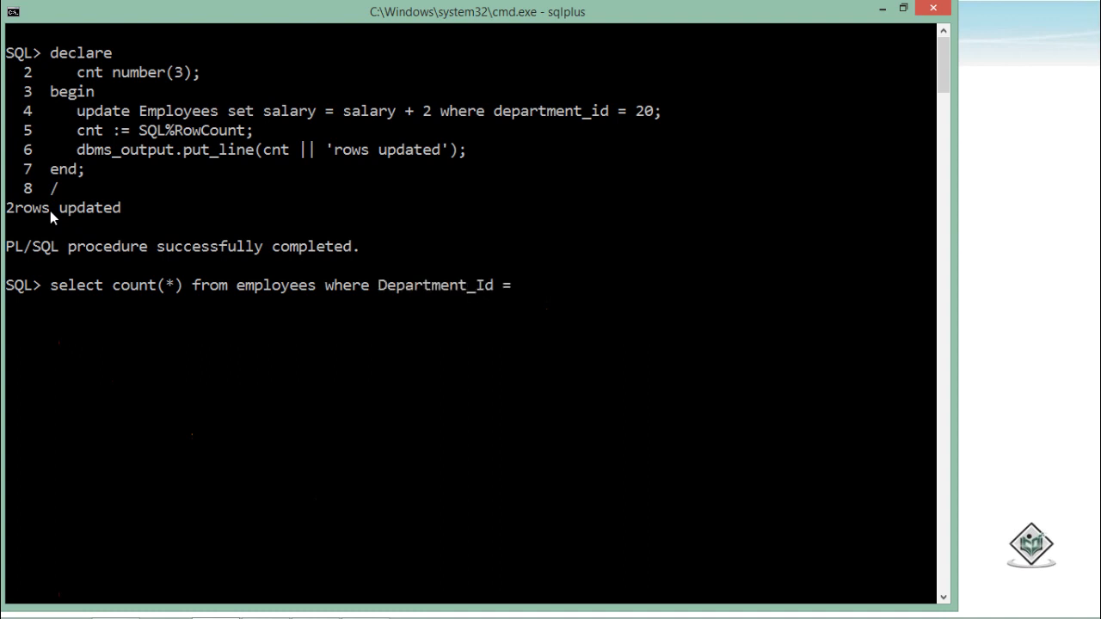
pyautogui.write('20;')
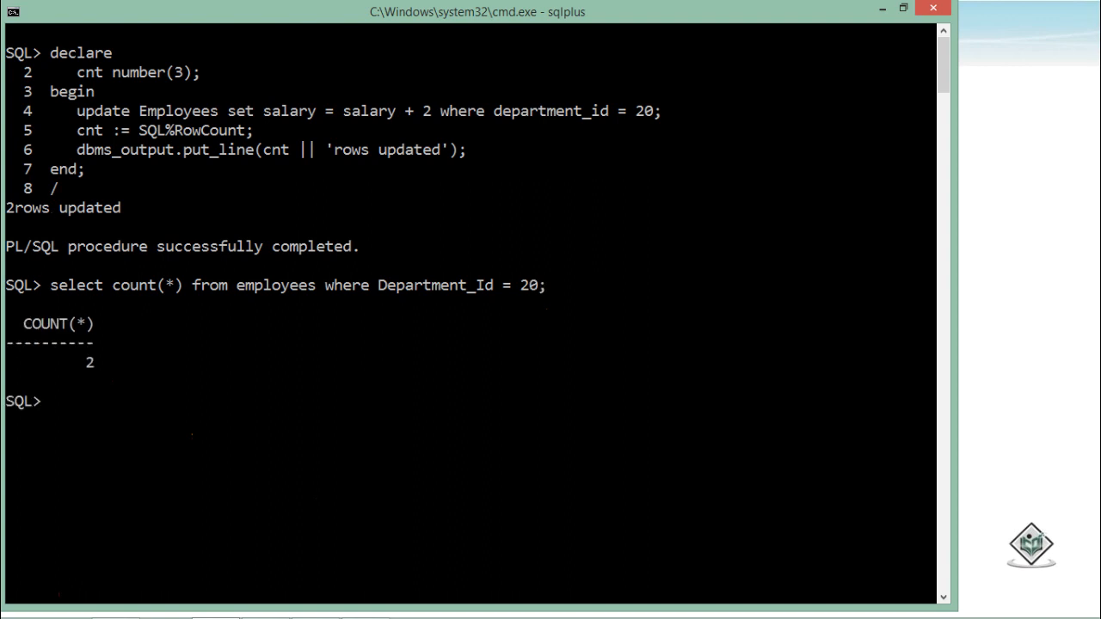
pyautogui.moveTo(99, 374)
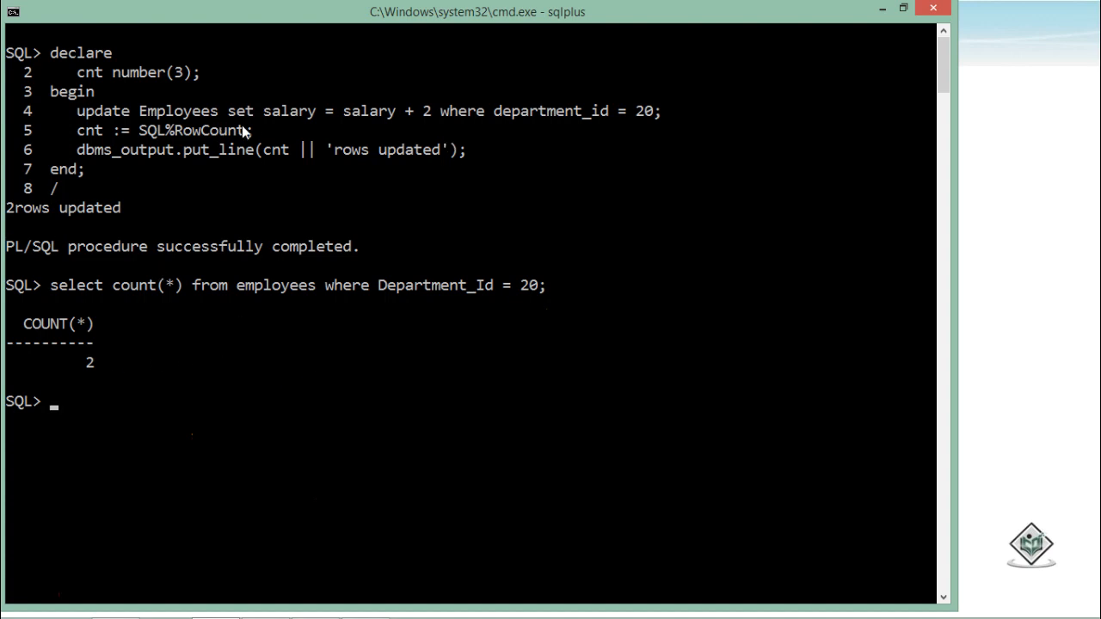
pyautogui.moveTo(35, 212)
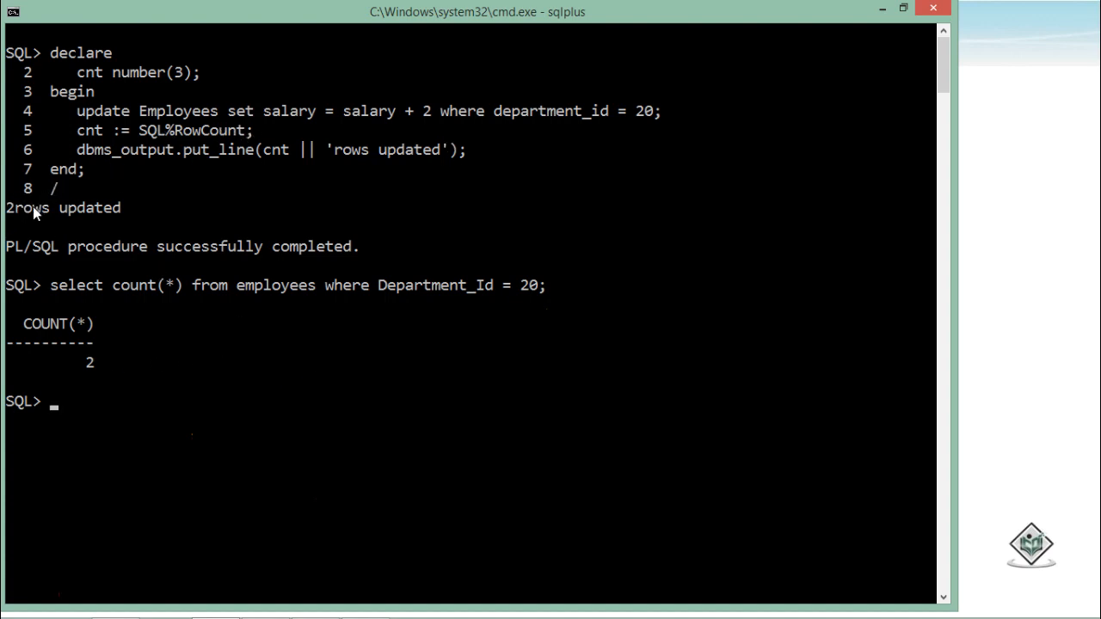
pyautogui.moveTo(68, 193)
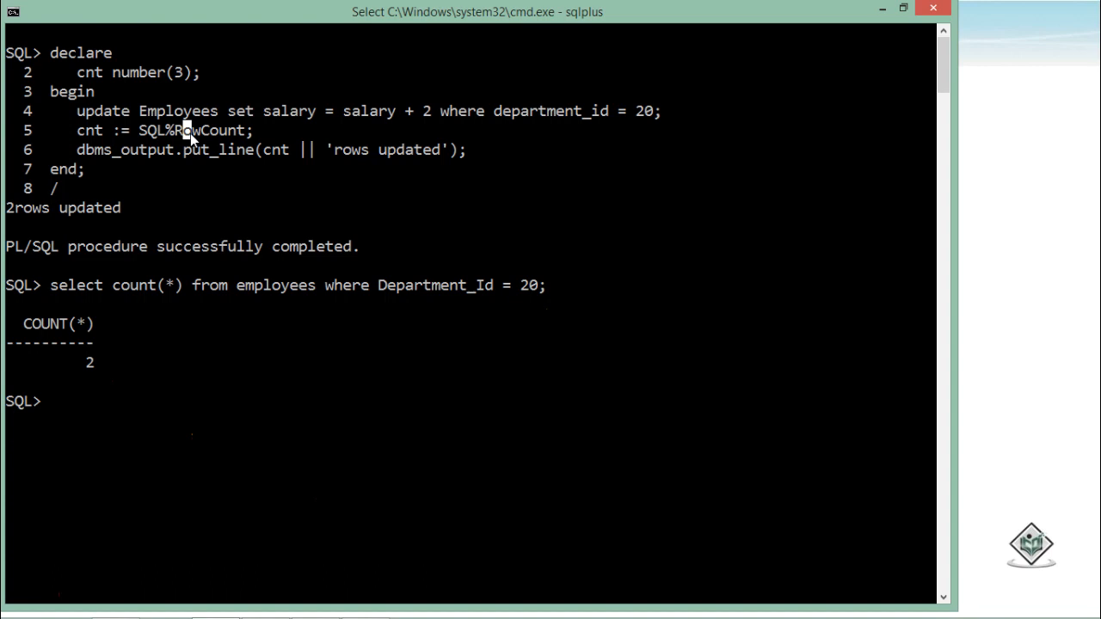
pyautogui.moveTo(178, 133)
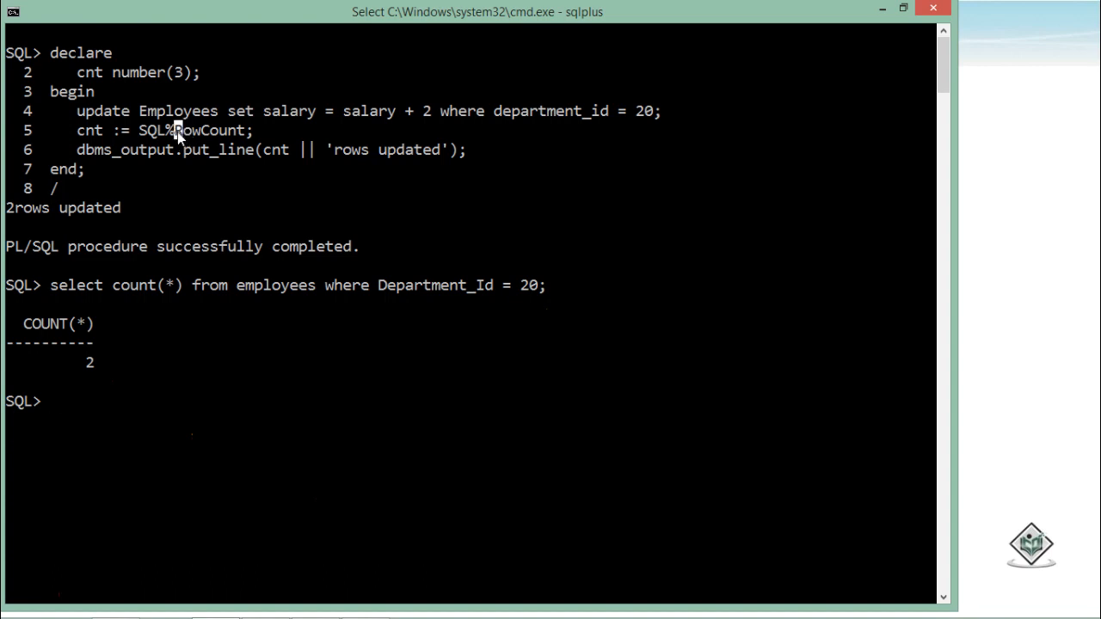